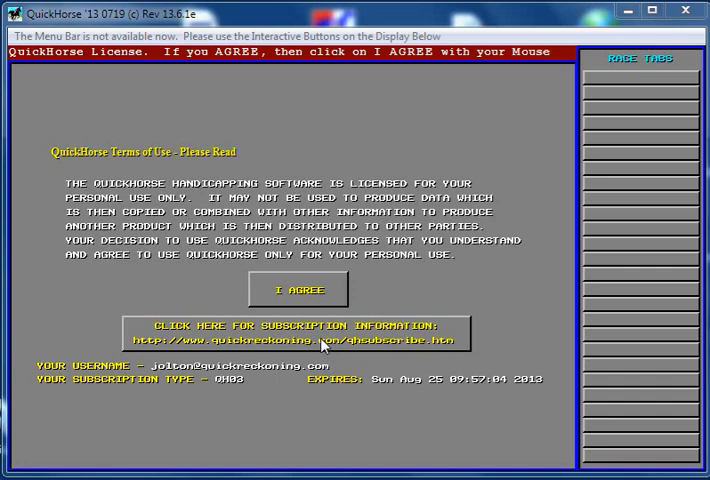
{"action": "mouse_move", "coordinate": [299, 290]}
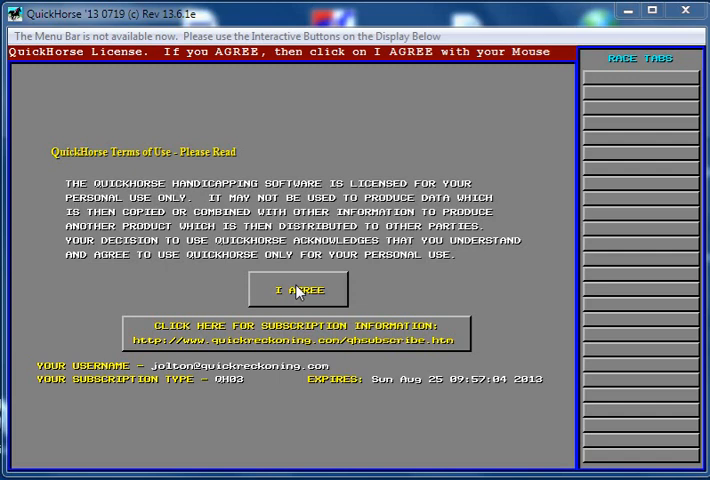
Accept the QuickHorse '13 terms of use to reach the pay/free data manager.
{"action": "left_click", "coordinate": [297, 289]}
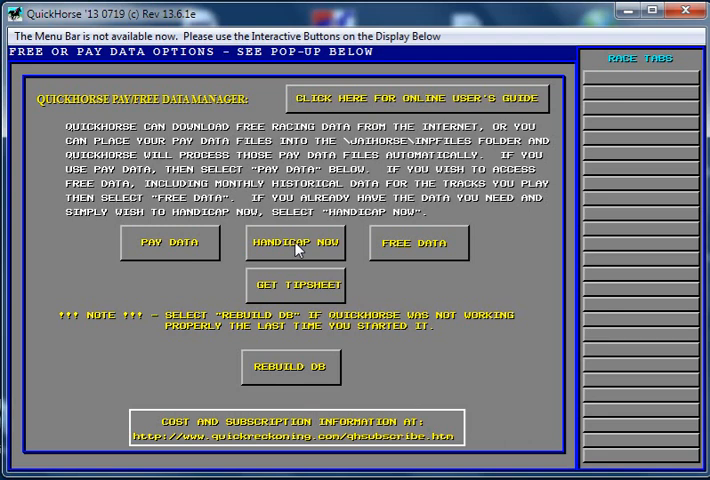
{"action": "mouse_move", "coordinate": [167, 253]}
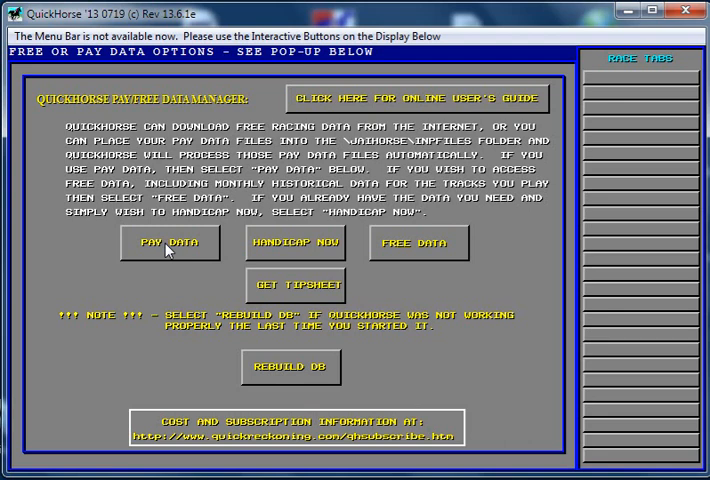
{"action": "mouse_move", "coordinate": [305, 245]}
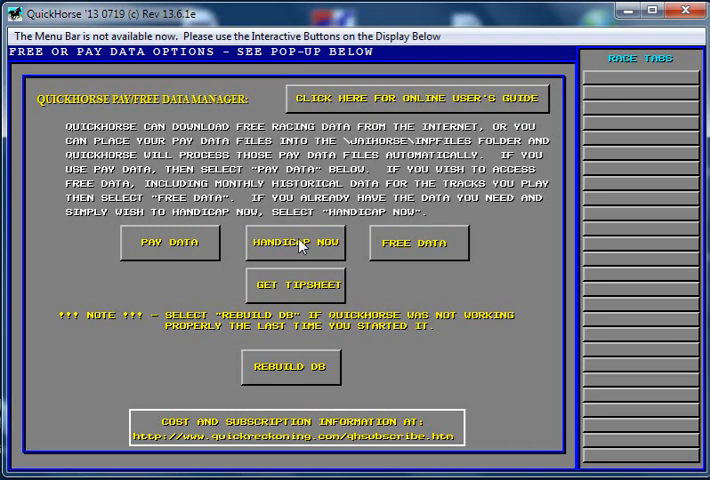
Go to Handicap Now and list the Charles Town race cards available from history.
{"action": "left_click", "coordinate": [291, 242]}
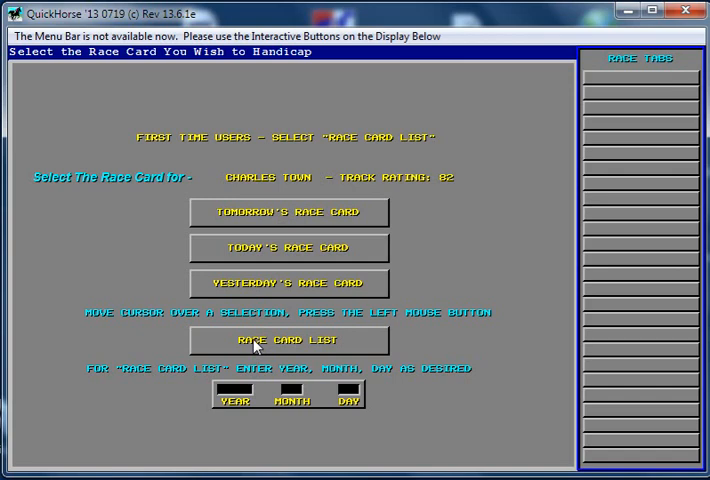
{"action": "left_click", "coordinate": [287, 340]}
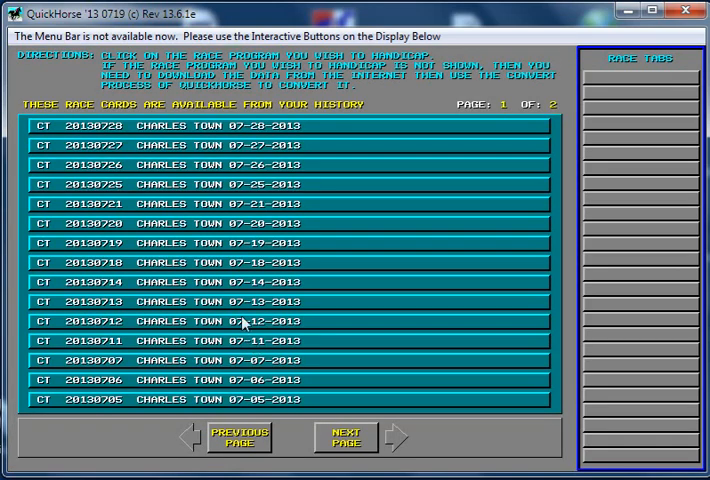
{"action": "mouse_move", "coordinate": [215, 188]}
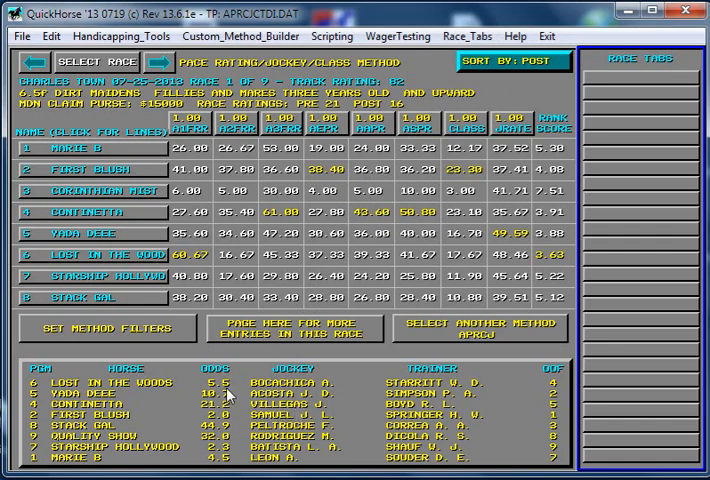
{"action": "mouse_move", "coordinate": [248, 405]}
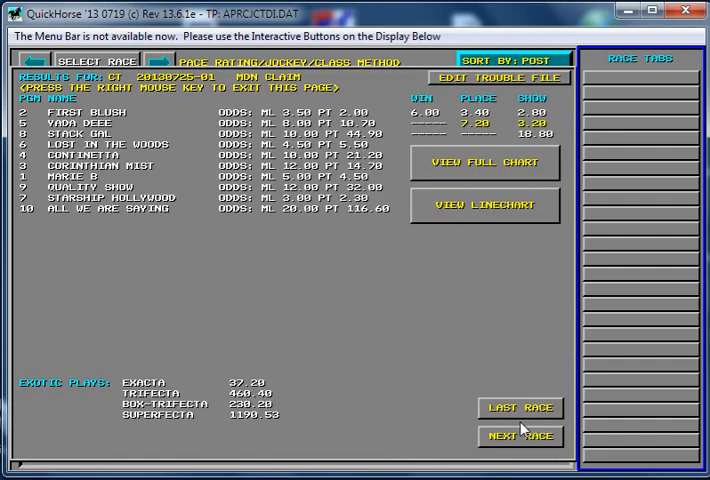
{"action": "mouse_move", "coordinate": [193, 150]}
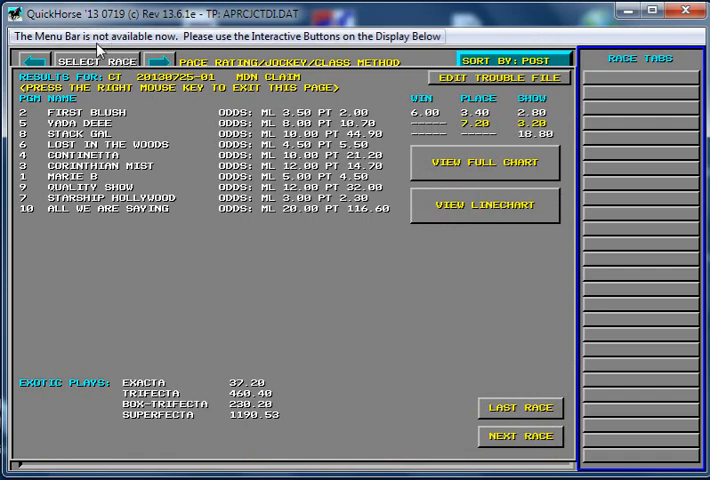
{"action": "mouse_move", "coordinate": [200, 40]}
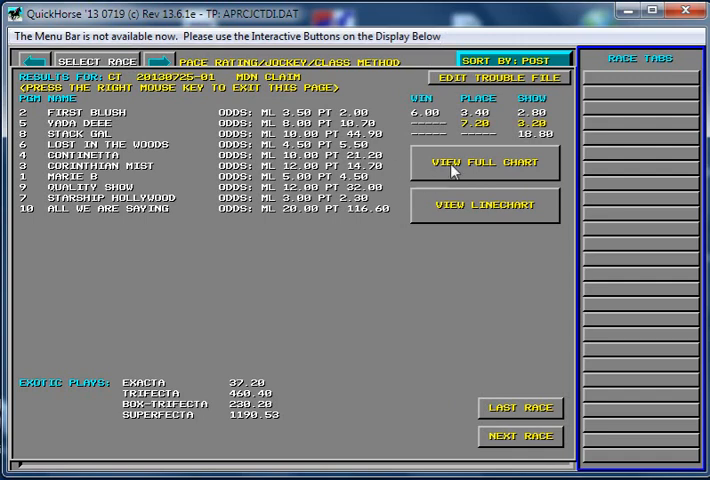
{"action": "mouse_move", "coordinate": [483, 316]}
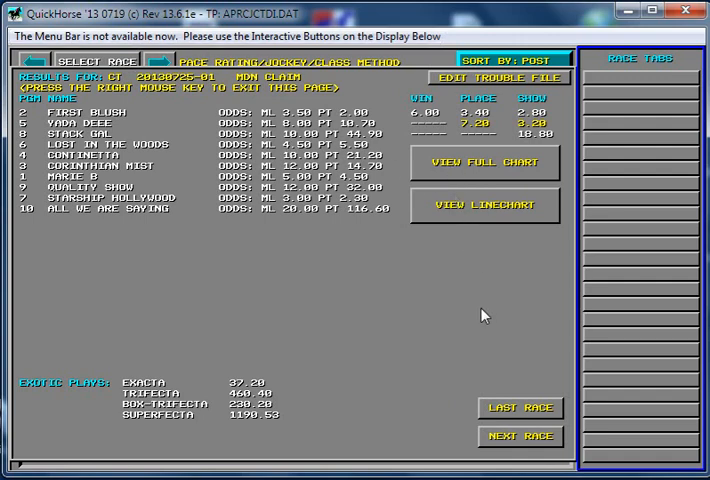
{"action": "mouse_move", "coordinate": [297, 300]}
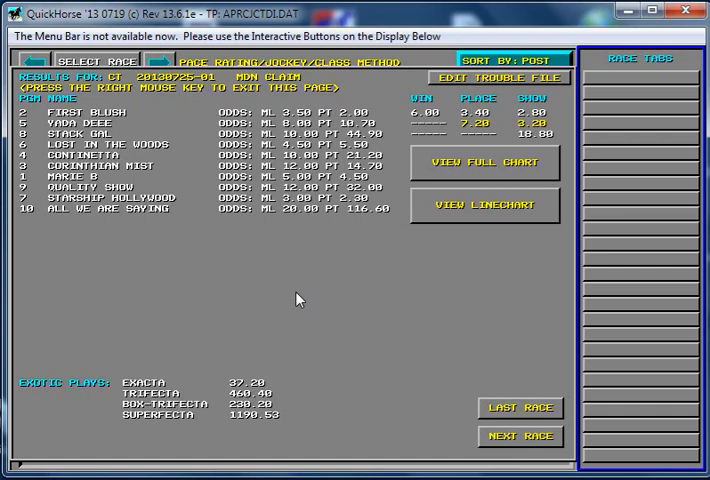
{"action": "mouse_move", "coordinate": [108, 98]}
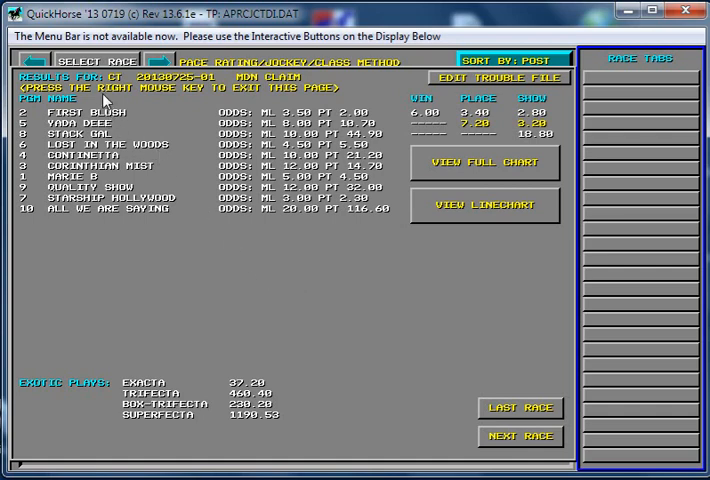
{"action": "mouse_move", "coordinate": [241, 97]}
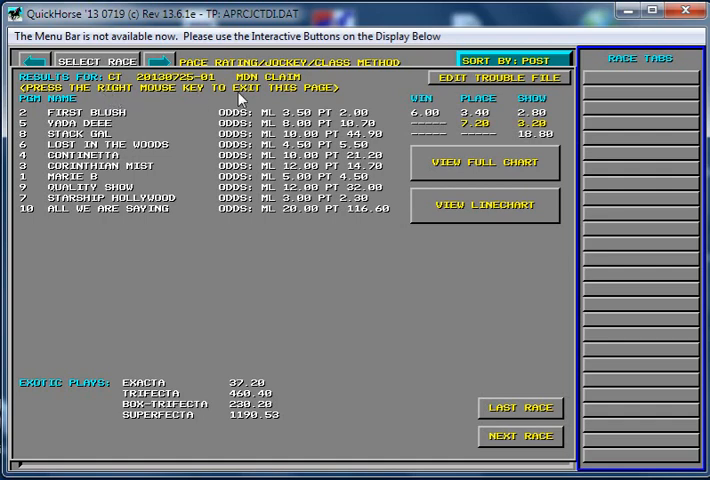
{"action": "mouse_move", "coordinate": [311, 281]}
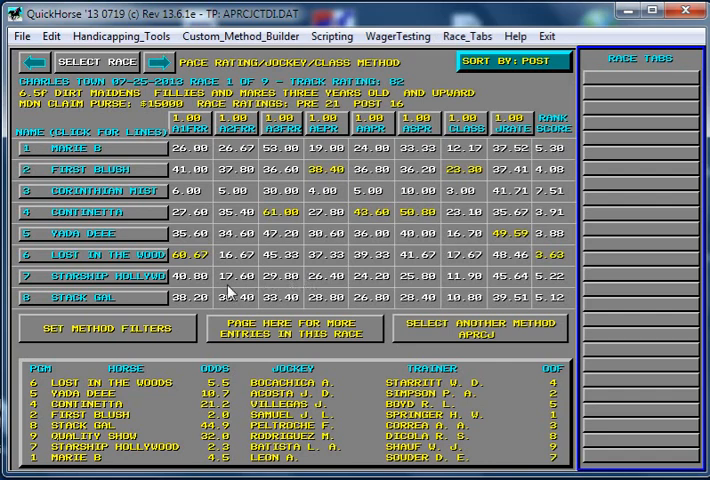
{"action": "mouse_move", "coordinate": [105, 336]}
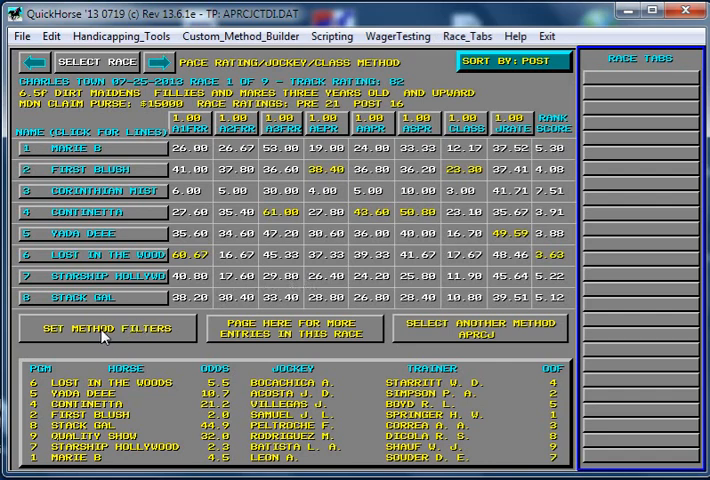
{"action": "left_click", "coordinate": [107, 328]}
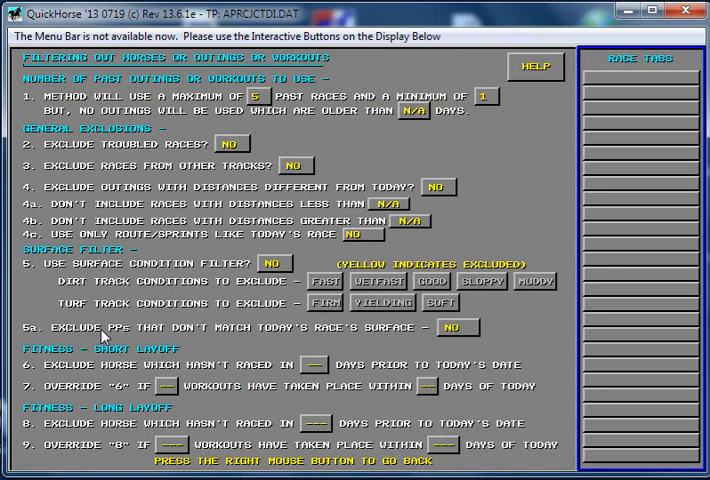
{"action": "mouse_move", "coordinate": [184, 231]}
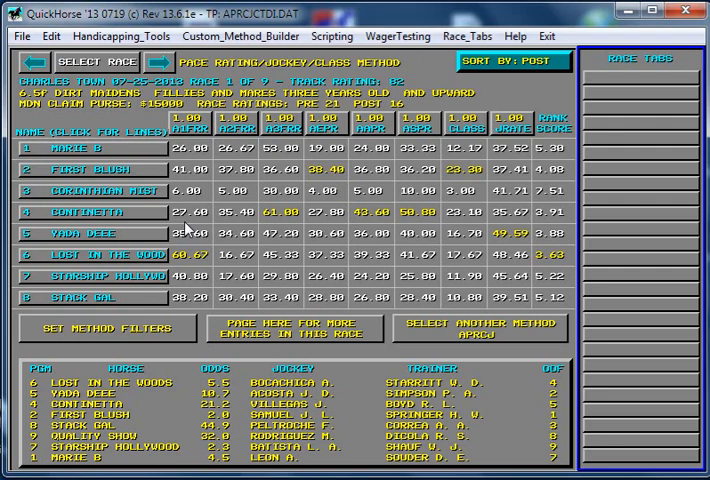
{"action": "mouse_move", "coordinate": [140, 140]}
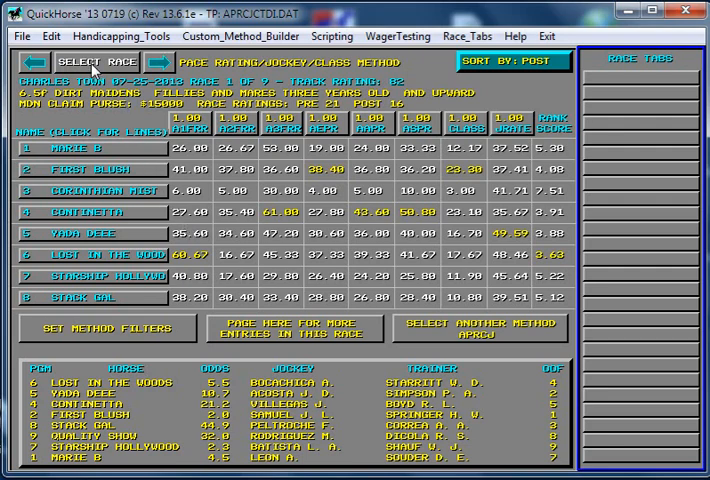
{"action": "left_click", "coordinate": [96, 60]}
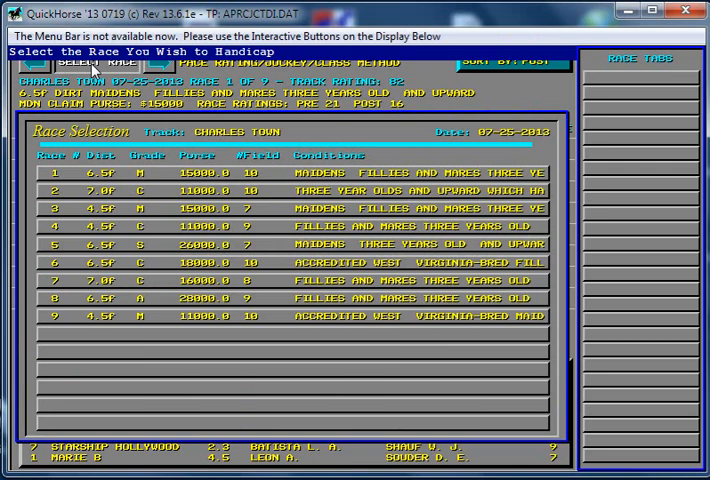
{"action": "mouse_move", "coordinate": [145, 166]}
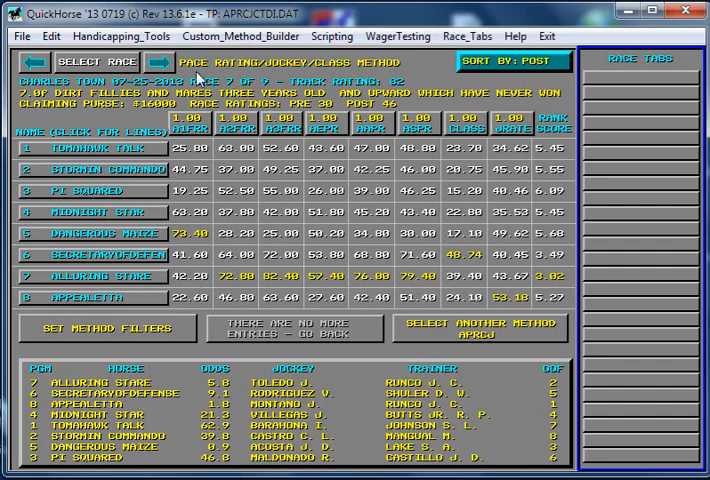
{"action": "left_click", "coordinate": [94, 61]}
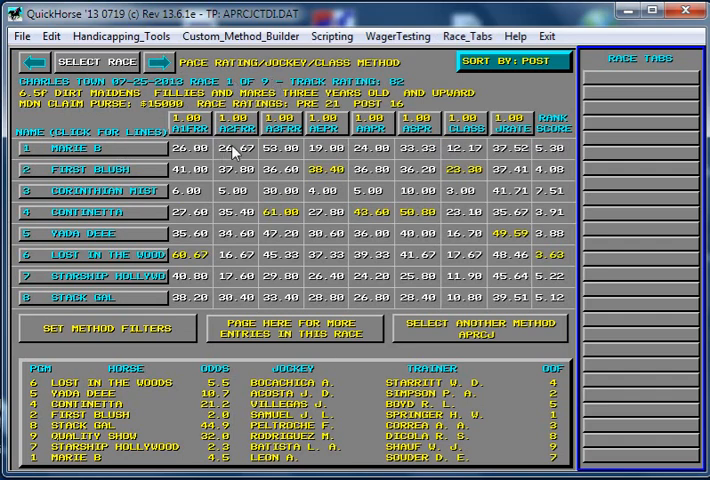
{"action": "mouse_move", "coordinate": [293, 152]}
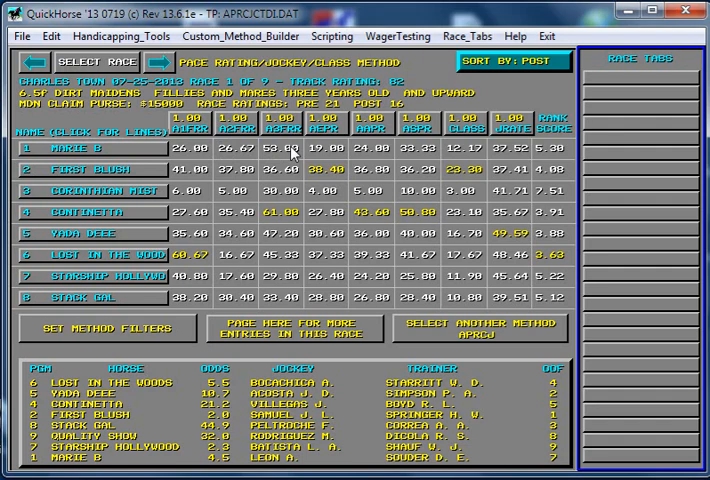
{"action": "mouse_move", "coordinate": [196, 151]}
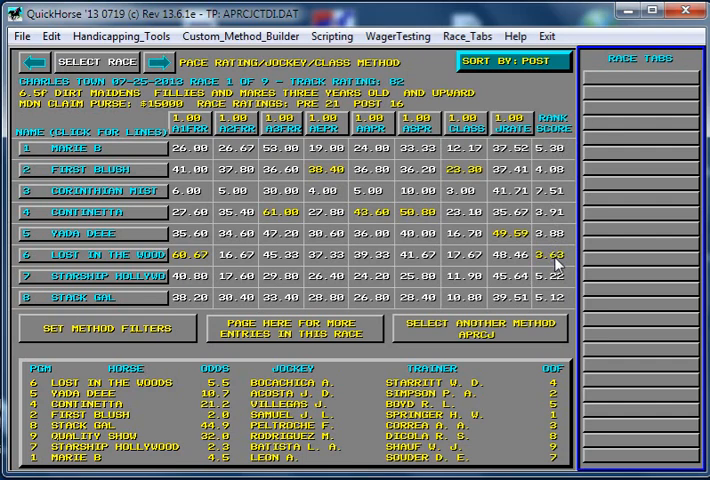
{"action": "mouse_move", "coordinate": [207, 197]}
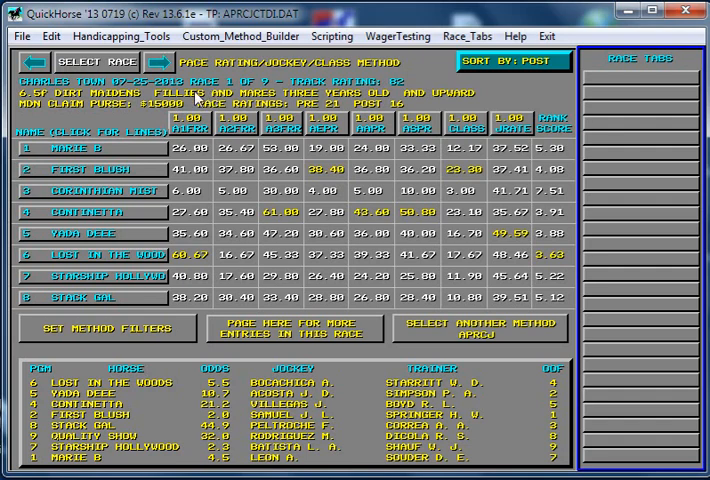
{"action": "mouse_move", "coordinate": [118, 155]}
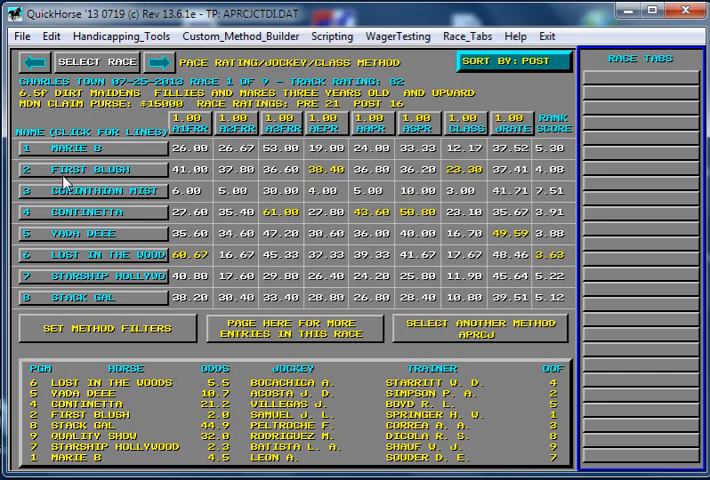
{"action": "mouse_move", "coordinate": [64, 242]}
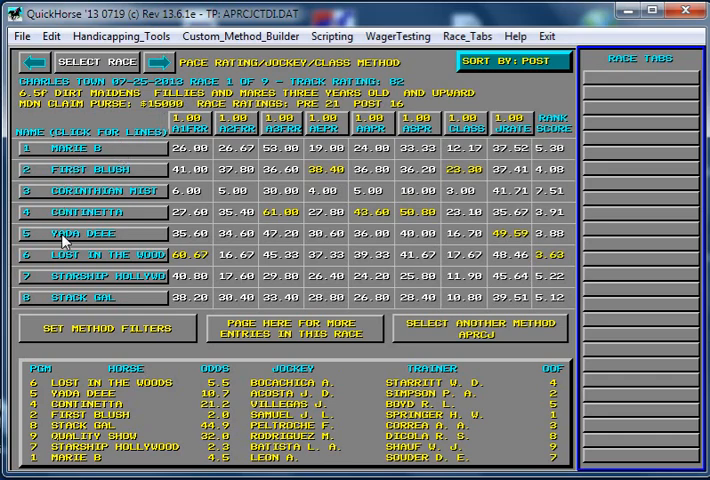
Show Yada Deee's past race lines with her outings, comments and earnings.
{"action": "left_click", "coordinate": [90, 233]}
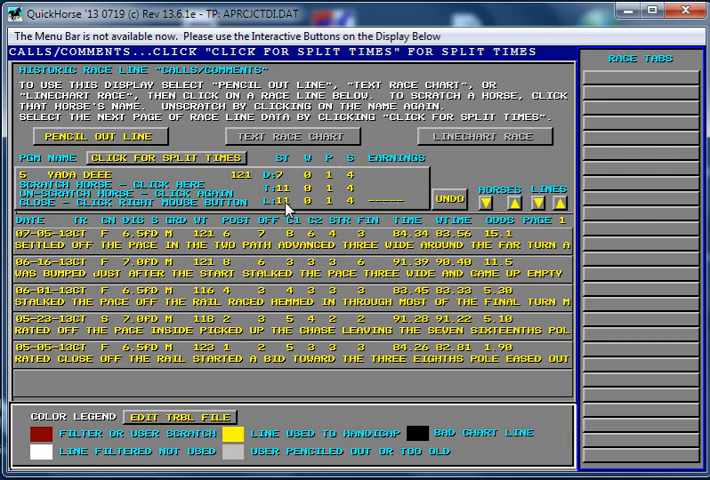
{"action": "mouse_move", "coordinate": [288, 202]}
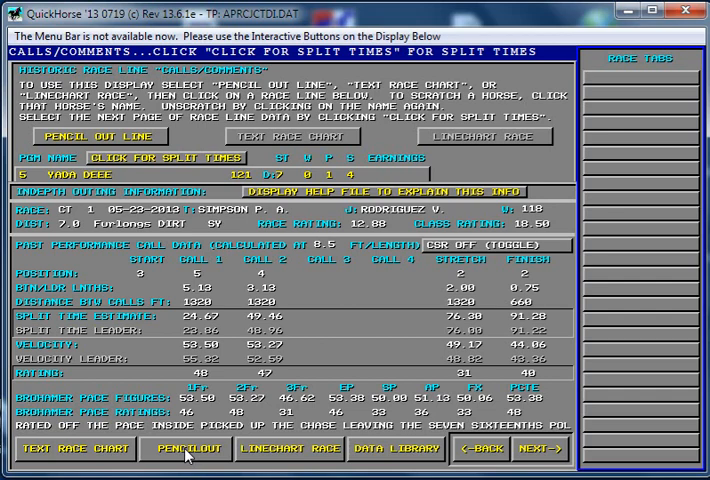
{"action": "mouse_move", "coordinate": [330, 200]}
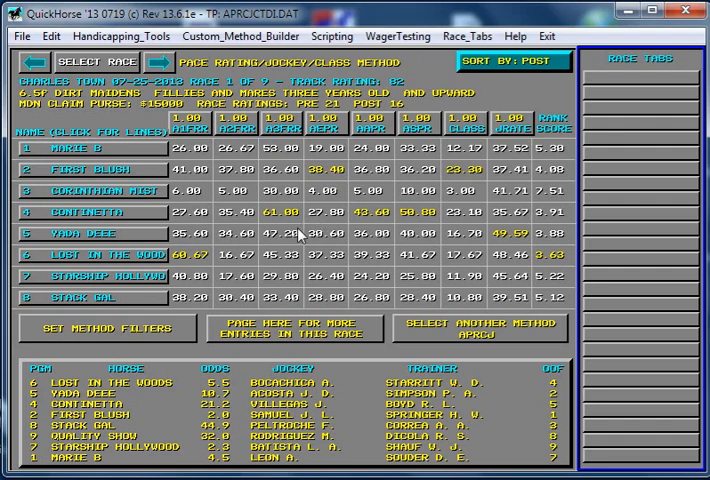
{"action": "mouse_move", "coordinate": [280, 335]}
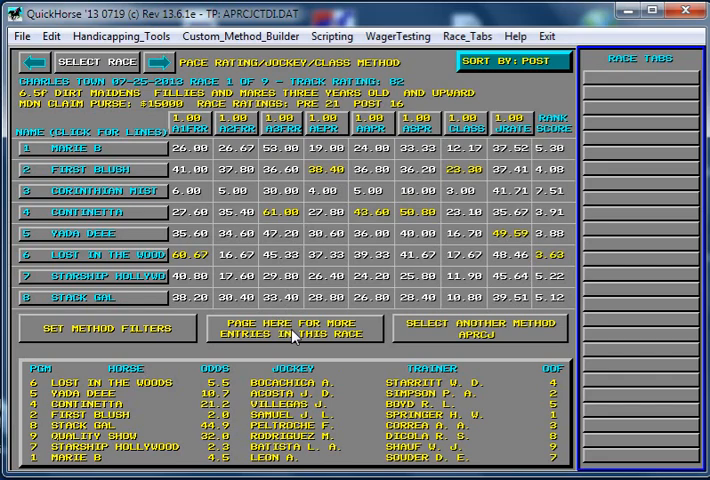
Page to the remaining Race 1 entries and back to the first page.
{"action": "left_click", "coordinate": [295, 328]}
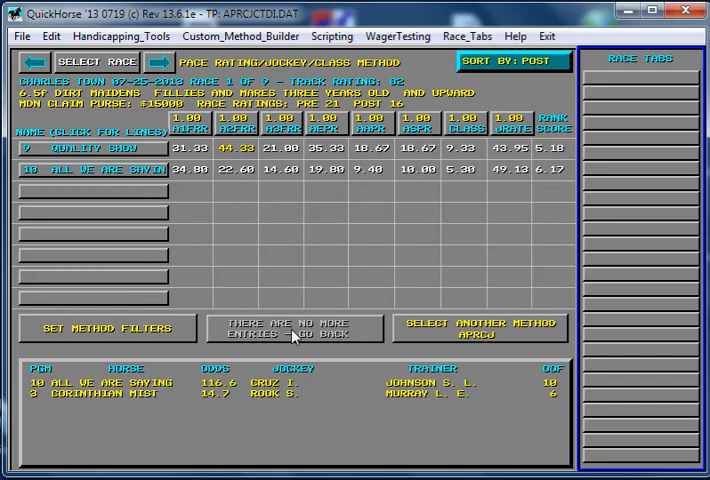
{"action": "left_click", "coordinate": [294, 328]}
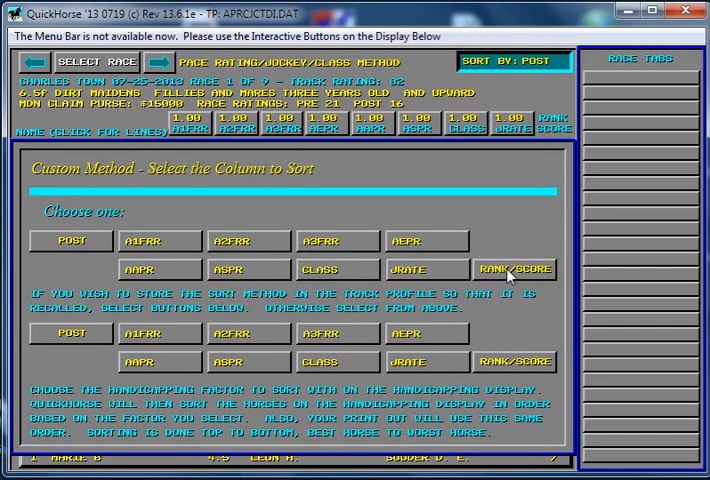
Sort the Race 1 ratings grid by RANK/SCORE, putting Lost In The Woods first at 3.63.
{"action": "left_click", "coordinate": [513, 268]}
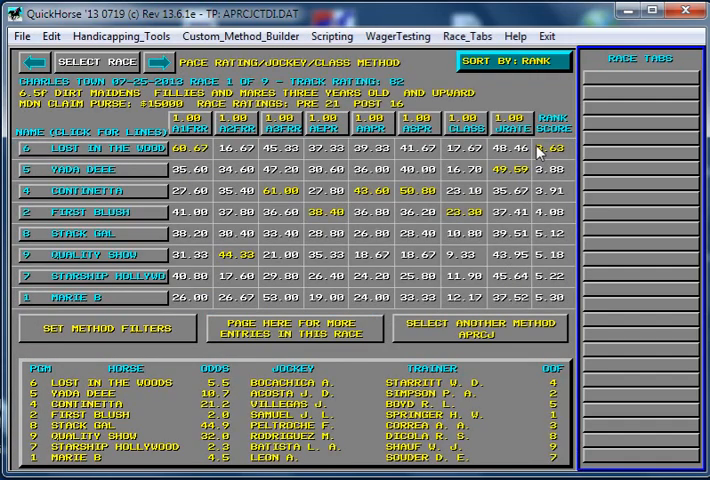
{"action": "mouse_move", "coordinate": [415, 175]}
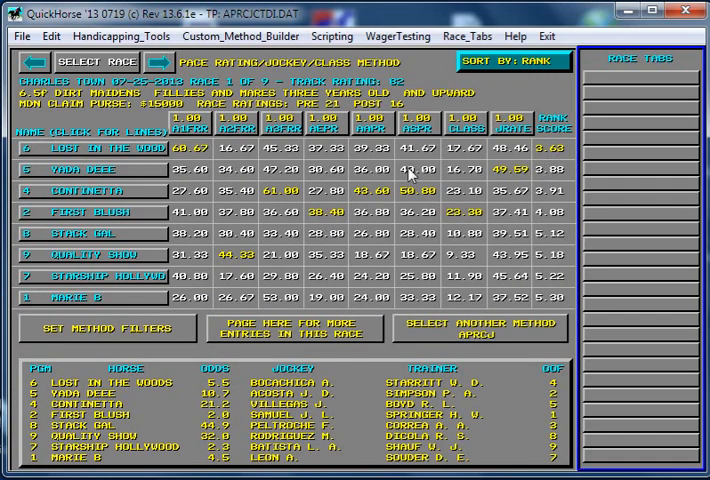
{"action": "mouse_move", "coordinate": [55, 370]}
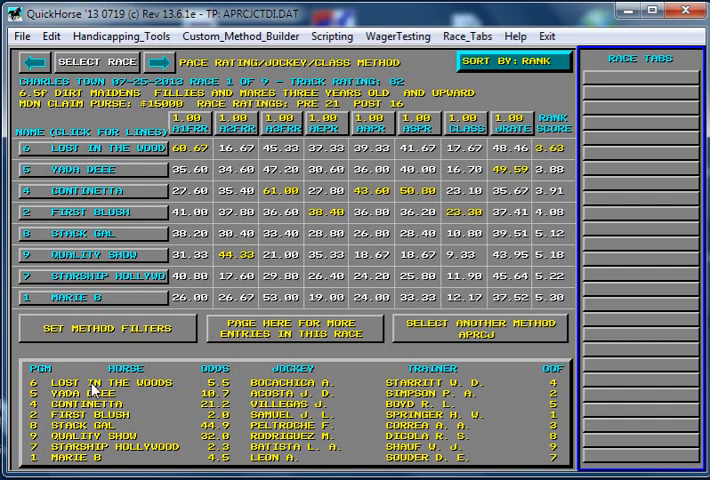
{"action": "mouse_move", "coordinate": [390, 387]}
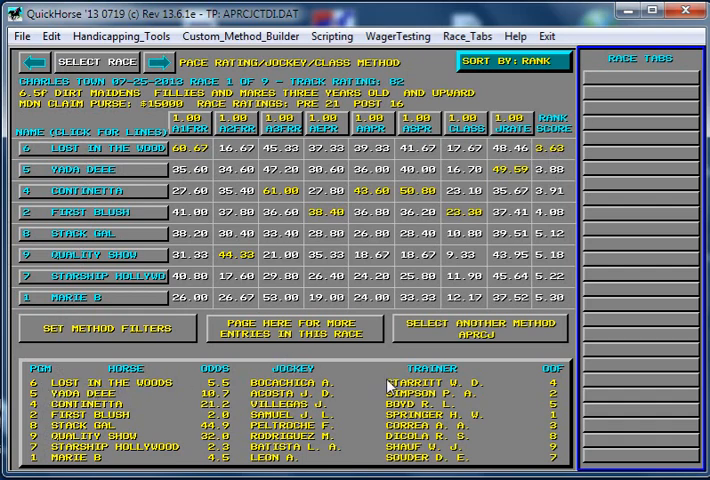
{"action": "mouse_move", "coordinate": [502, 390]}
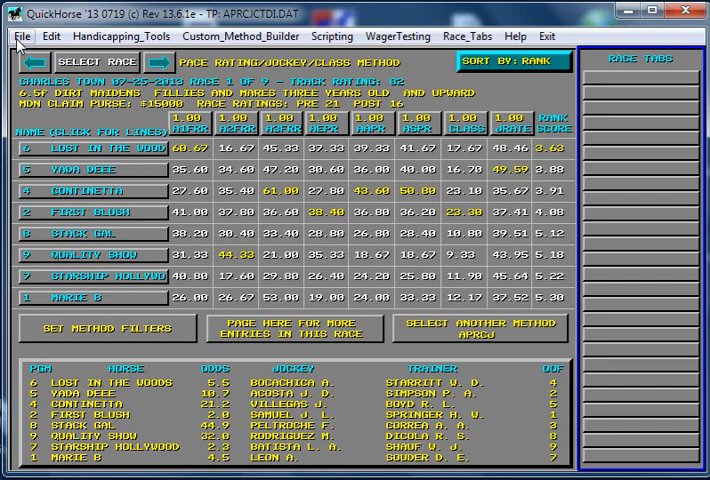
Load the Charles Town 07-27-2013 Race 1 card via File, Migmac Spree ranked first.
{"action": "left_click", "coordinate": [21, 36]}
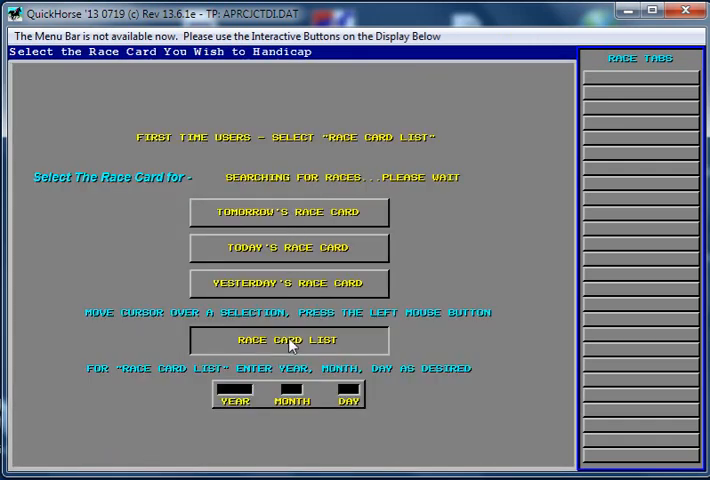
{"action": "left_click", "coordinate": [287, 340]}
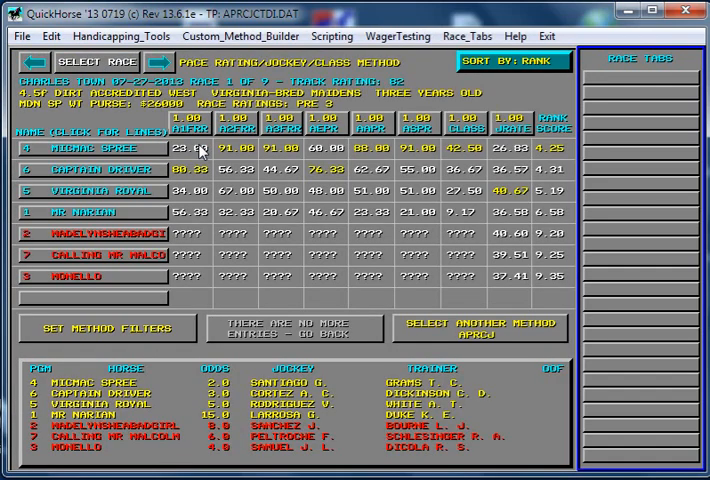
{"action": "mouse_move", "coordinate": [222, 391]}
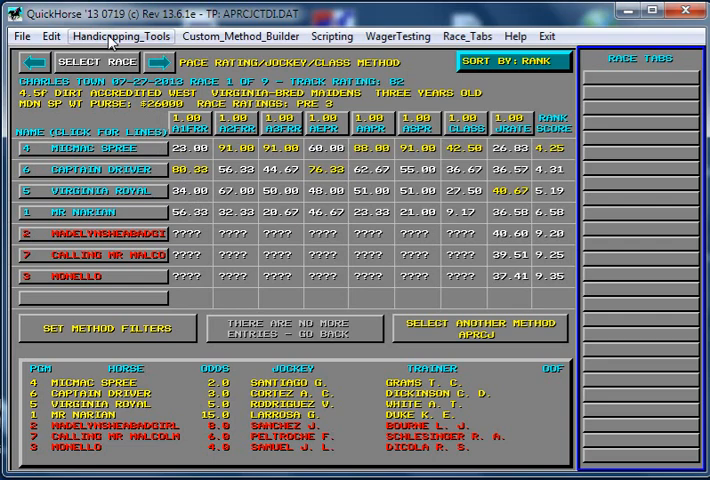
{"action": "left_click", "coordinate": [121, 37]}
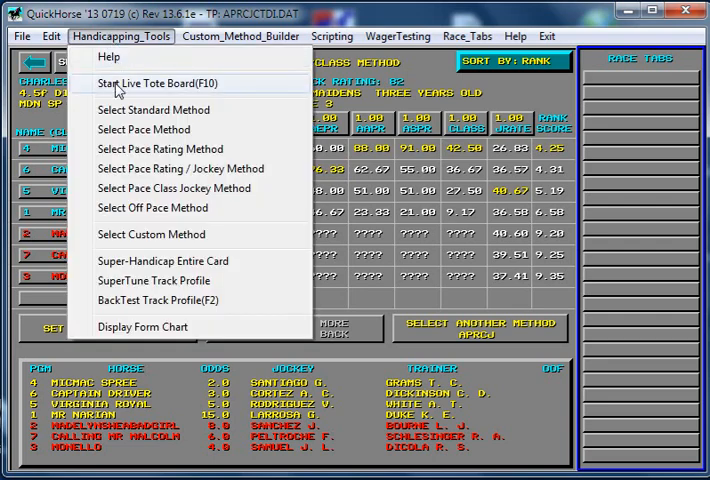
{"action": "mouse_move", "coordinate": [119, 129]}
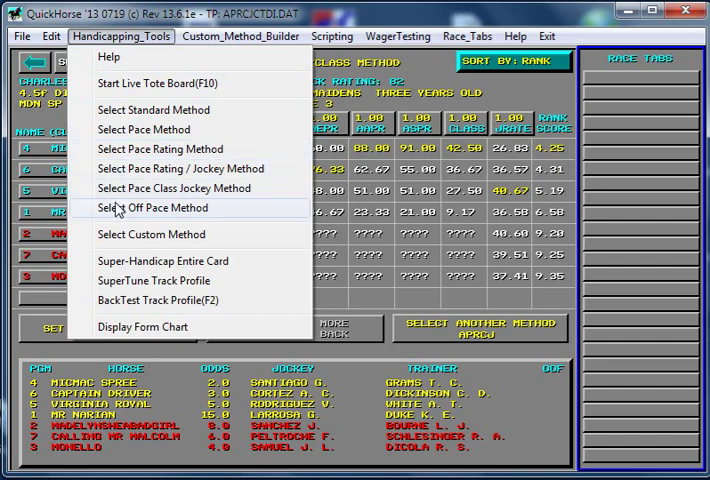
{"action": "mouse_move", "coordinate": [119, 234]}
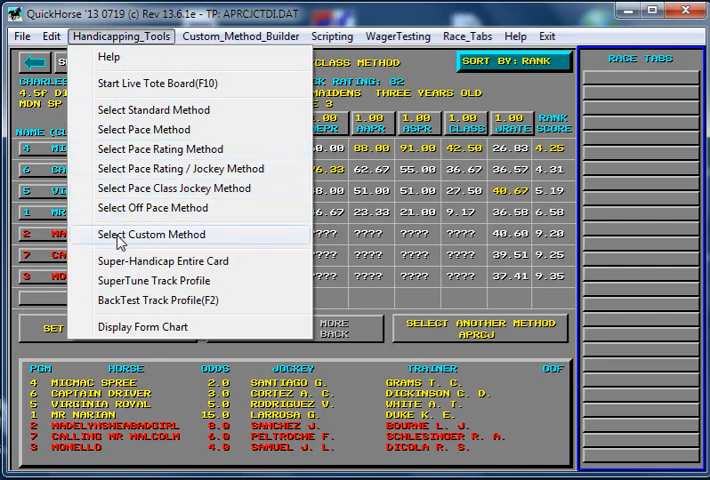
{"action": "mouse_move", "coordinate": [123, 267]}
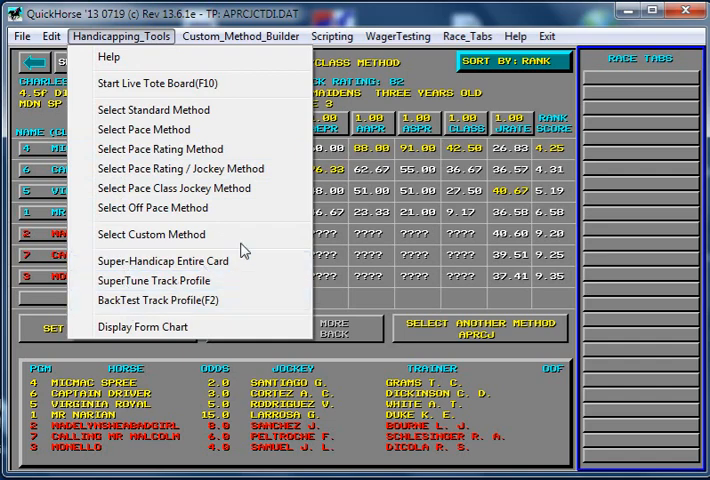
{"action": "mouse_move", "coordinate": [383, 90]}
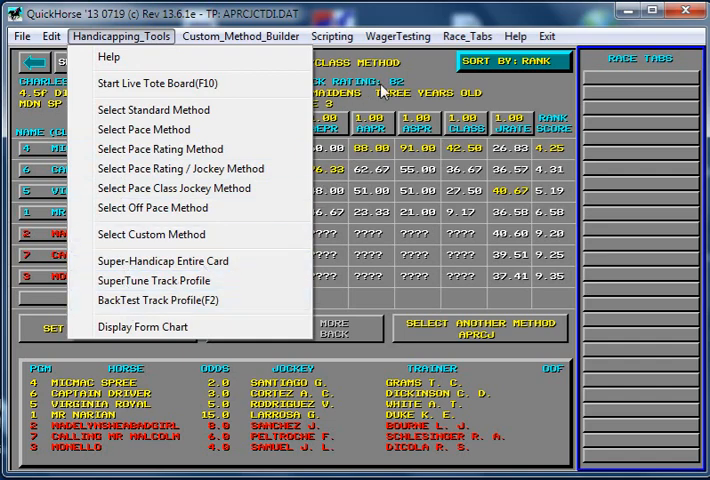
{"action": "left_click", "coordinate": [180, 168]}
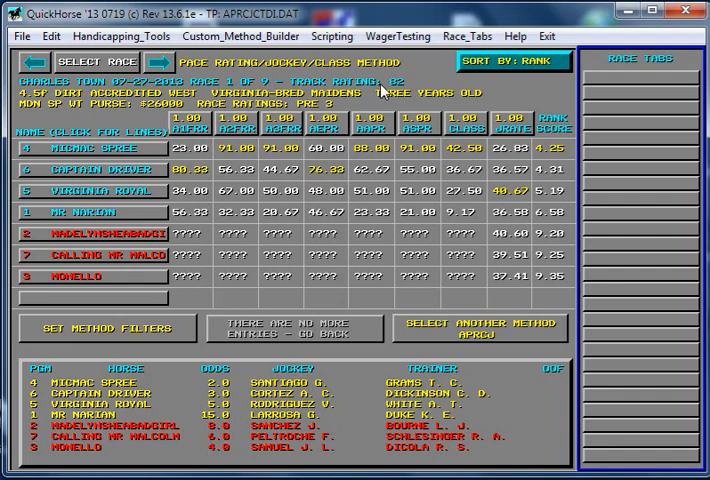